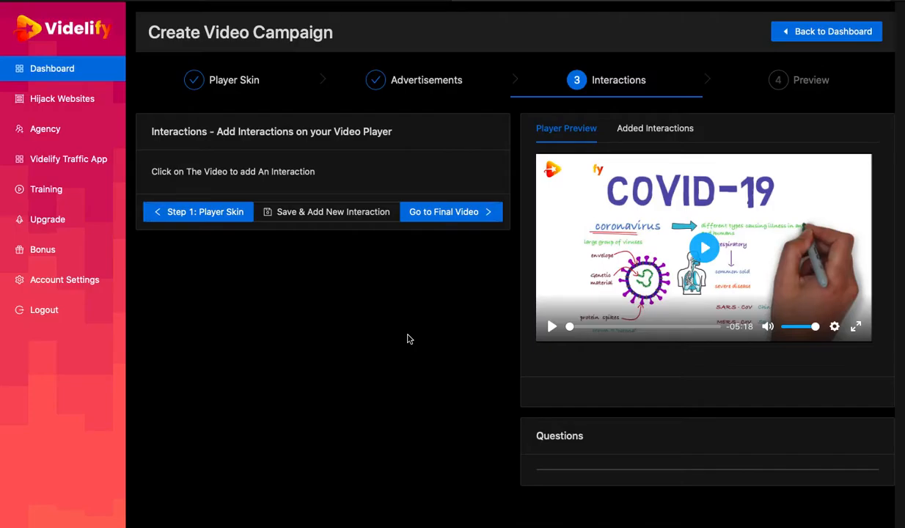
pyautogui.moveTo(369, 328)
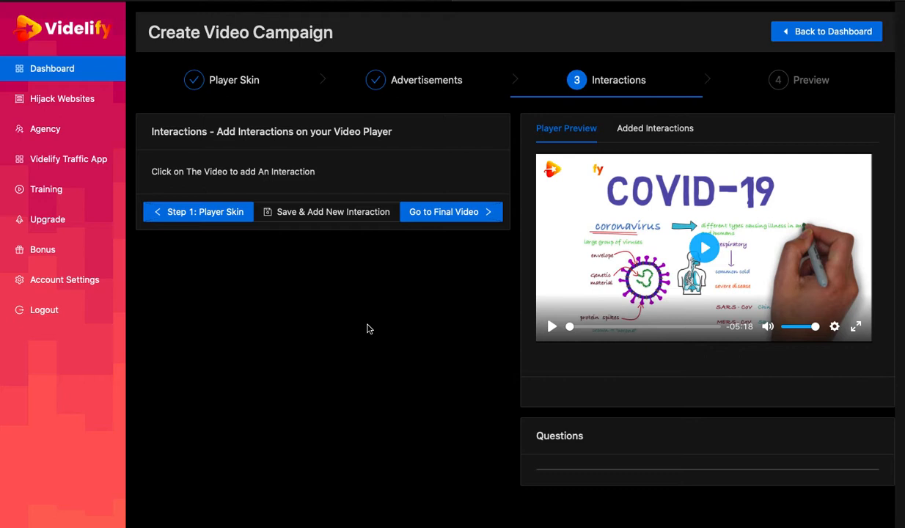
pyautogui.moveTo(397, 355)
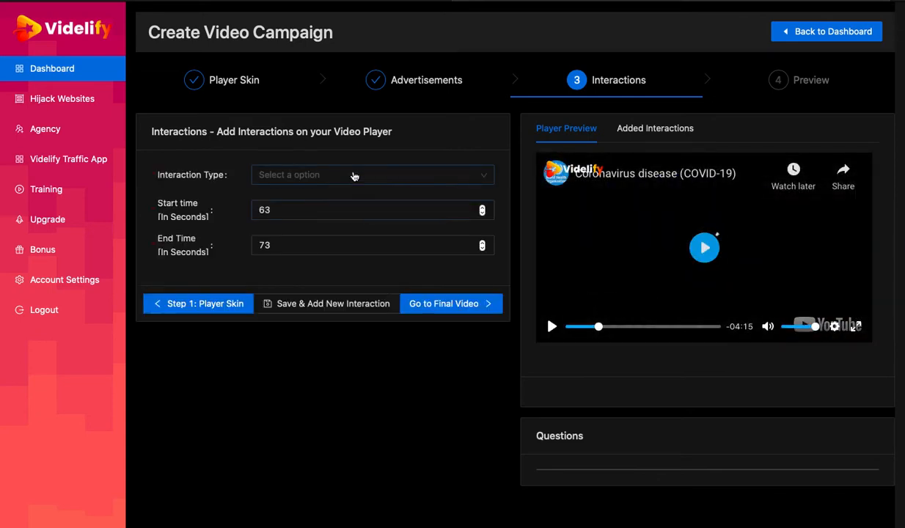
# Choose Text as the interaction type for the 63–73 second interaction.
pyautogui.click(372, 175)
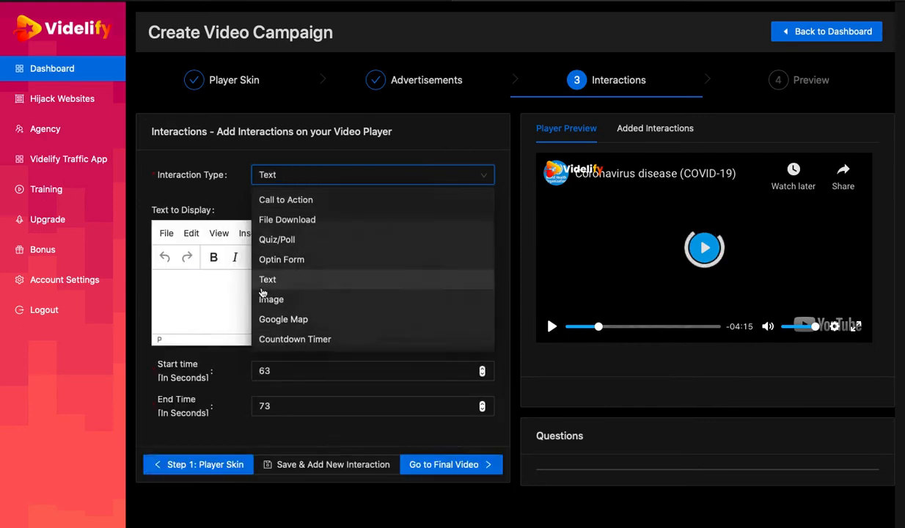
pyautogui.click(268, 280)
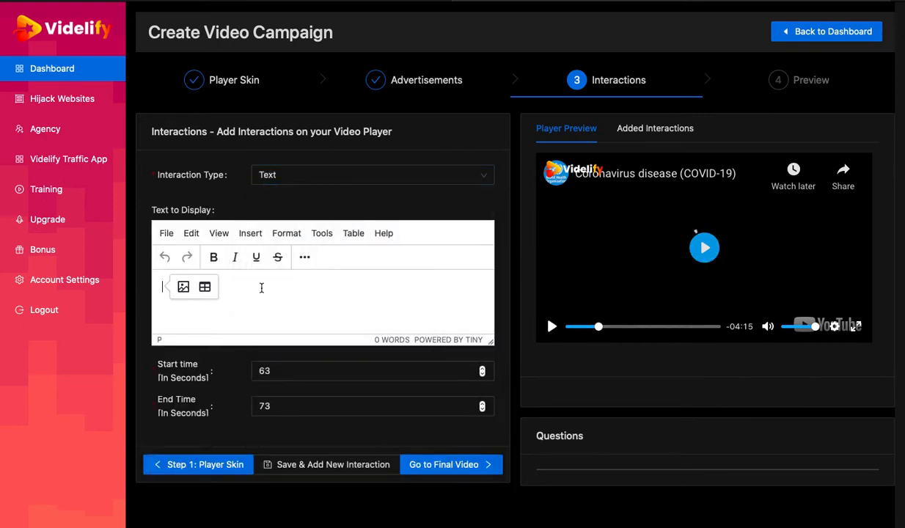
# Enter 'Get more information about Covid Vaccins', save the interaction and show the Added Interactions list.
pyautogui.write('Get more information about Covid Vaccins')
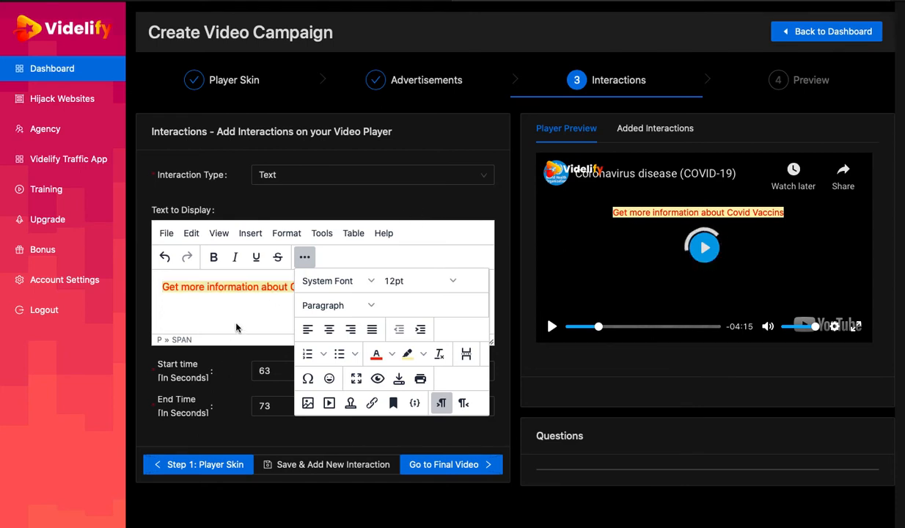
pyautogui.click(330, 384)
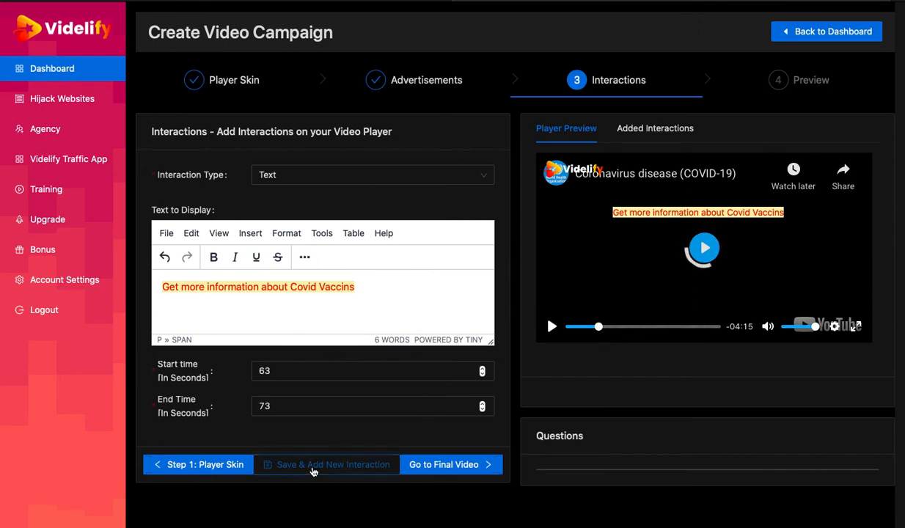
pyautogui.click(326, 464)
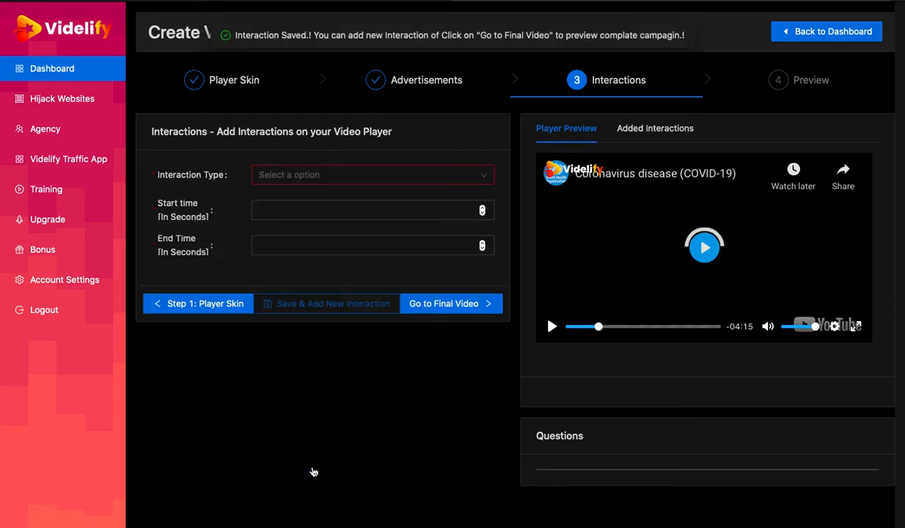
pyautogui.click(655, 128)
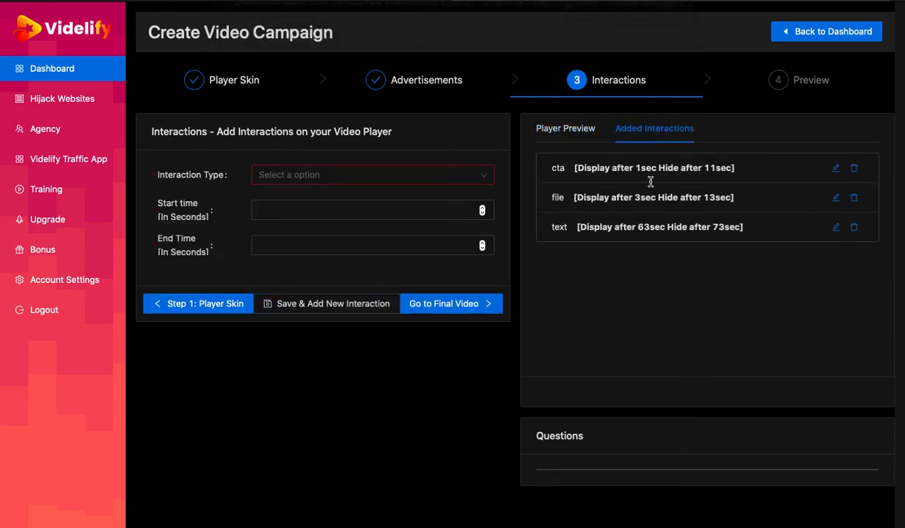